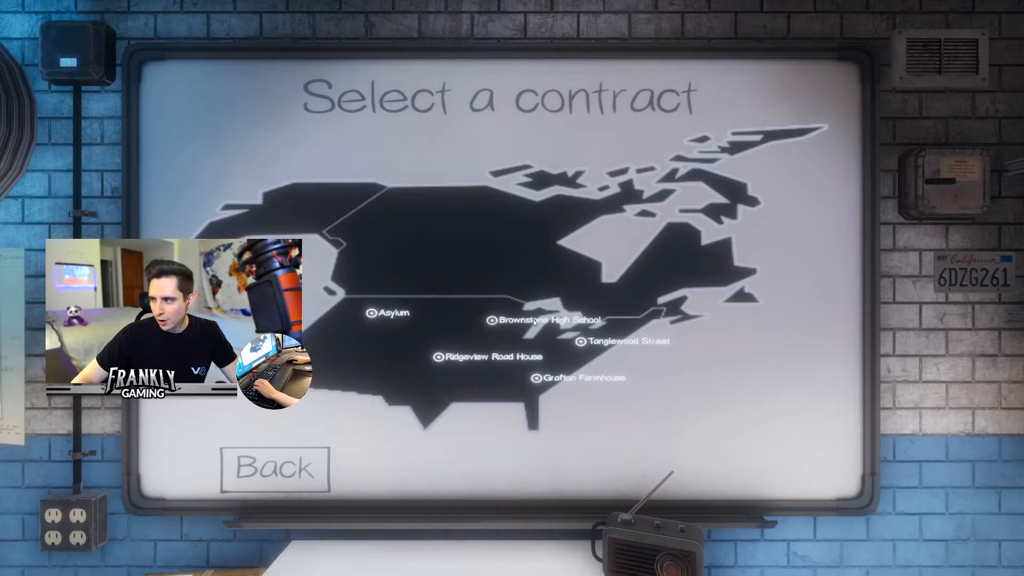
pyautogui.moveTo(515, 389)
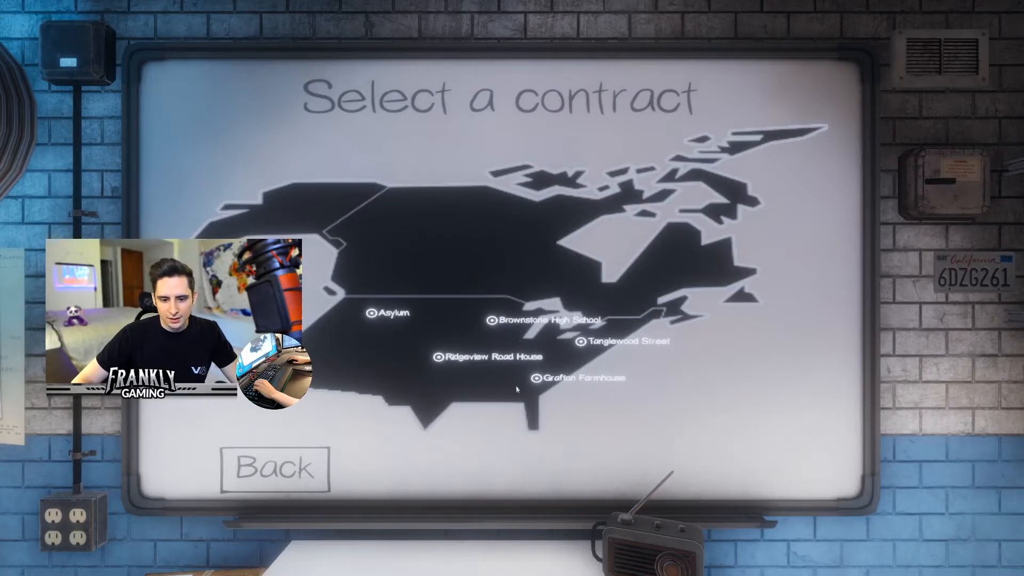
# - Pick the Tanglewood Street House contract to join its Amateur server lobby
pyautogui.click(628, 341)
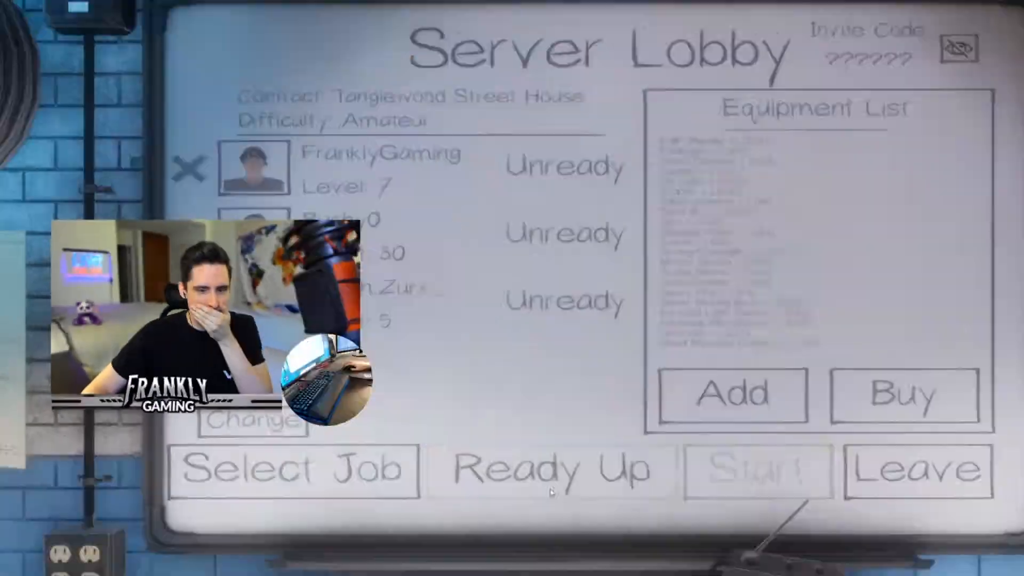